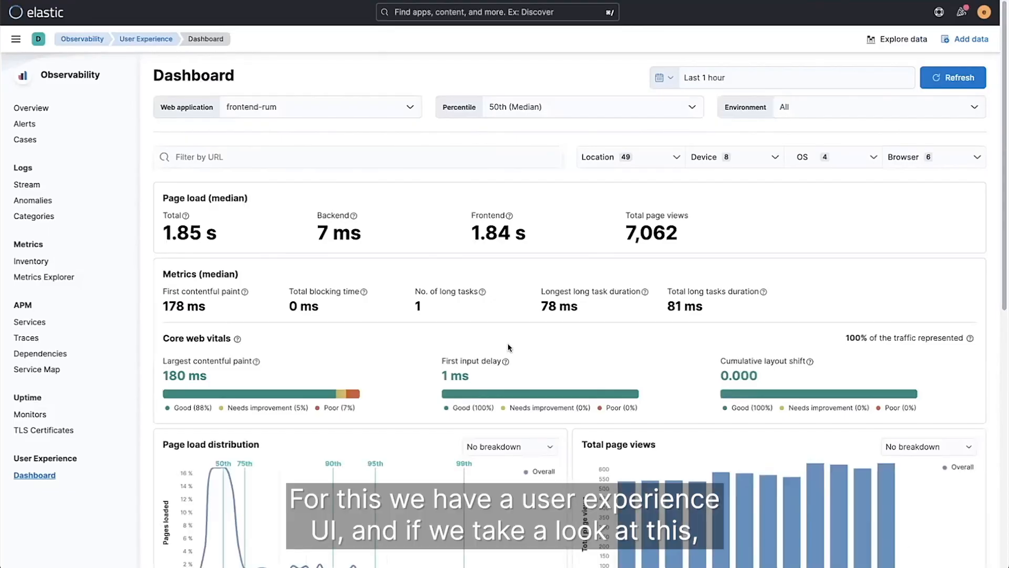
{"action": "mouse_move", "coordinate": [631, 335]}
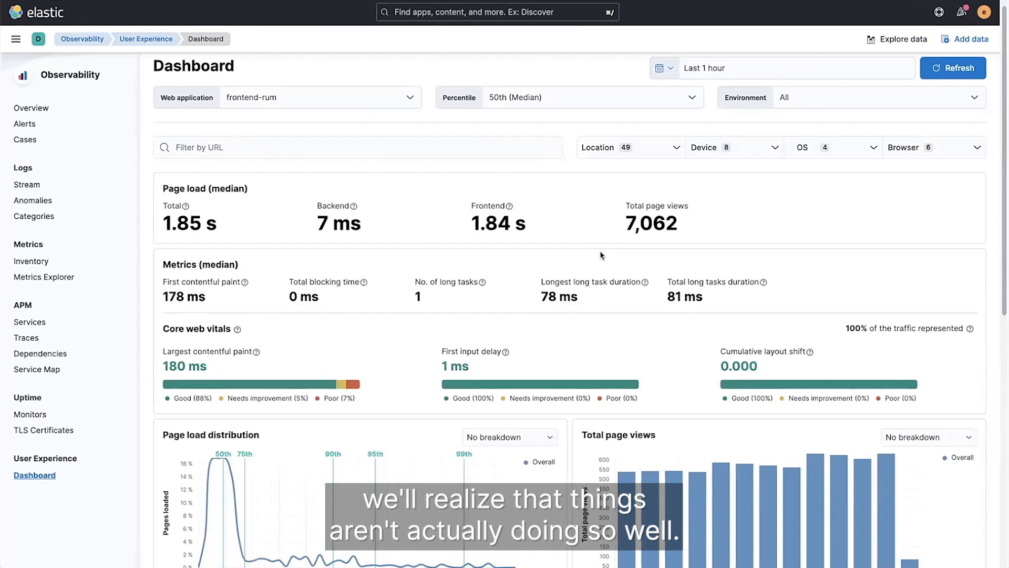
{"action": "mouse_move", "coordinate": [436, 225]}
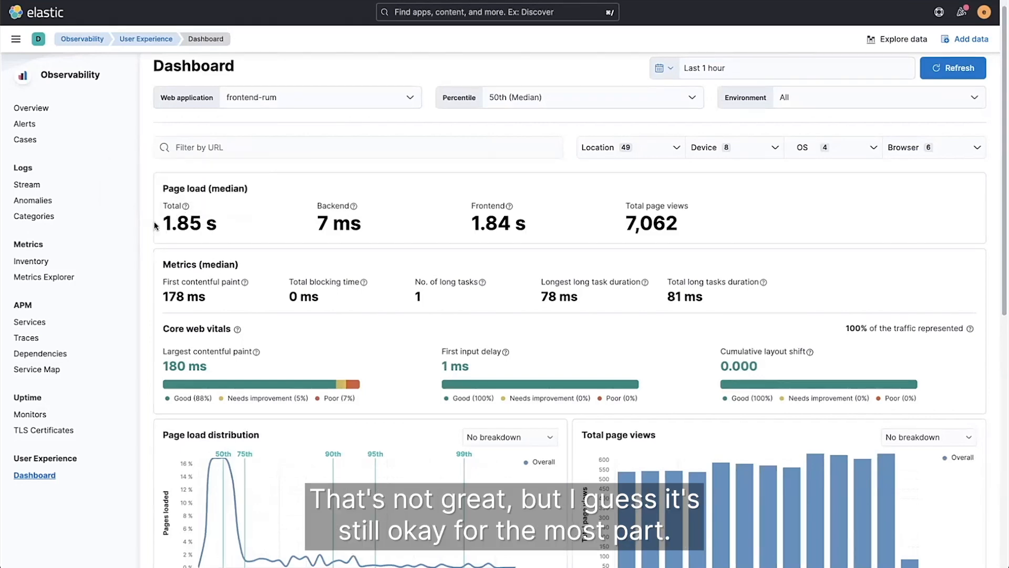
Split the Page load distribution chart by OS, showing Windows, Android, Linux and Mac OS X
{"action": "scroll", "scroll_direction": "down", "scroll_amount": 3}
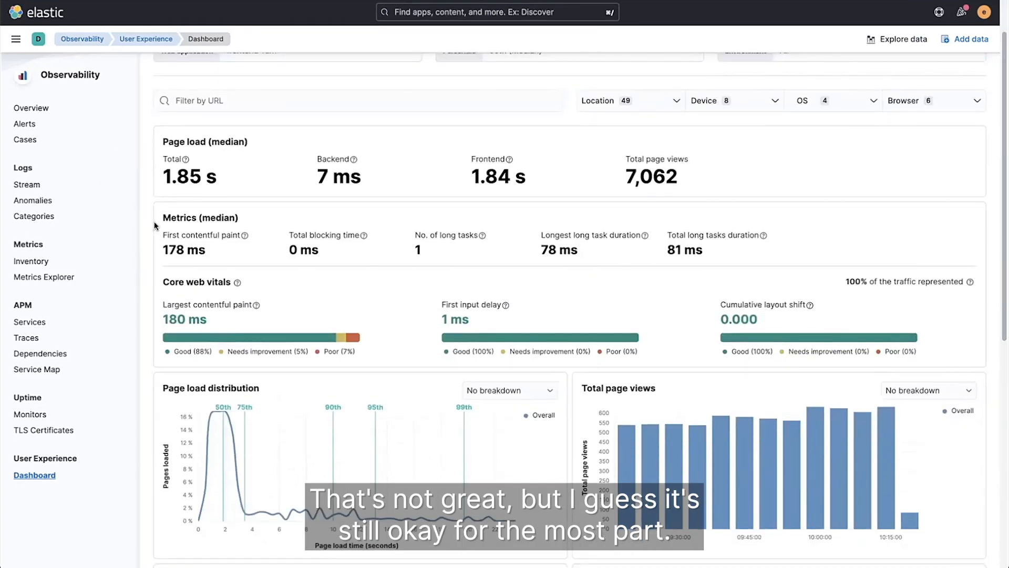
{"action": "scroll", "scroll_direction": "down", "scroll_amount": 3}
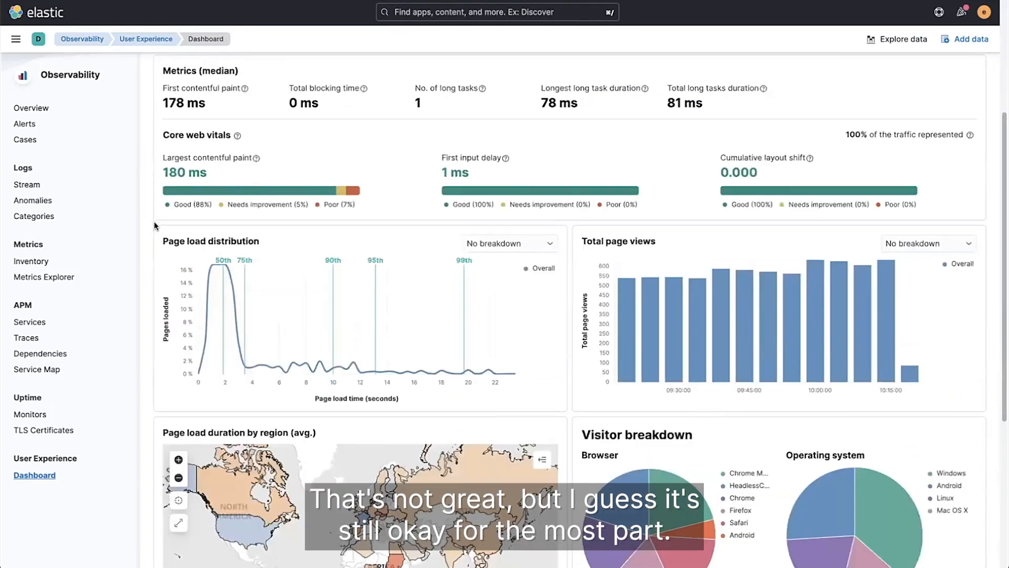
{"action": "scroll", "scroll_direction": "down", "scroll_amount": 3}
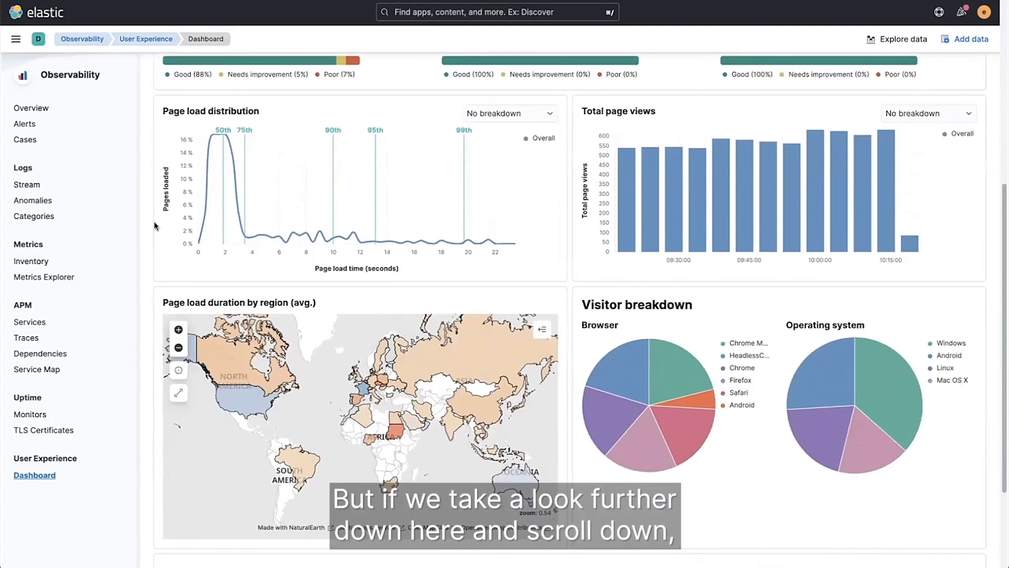
{"action": "scroll", "scroll_direction": "down", "scroll_amount": 3}
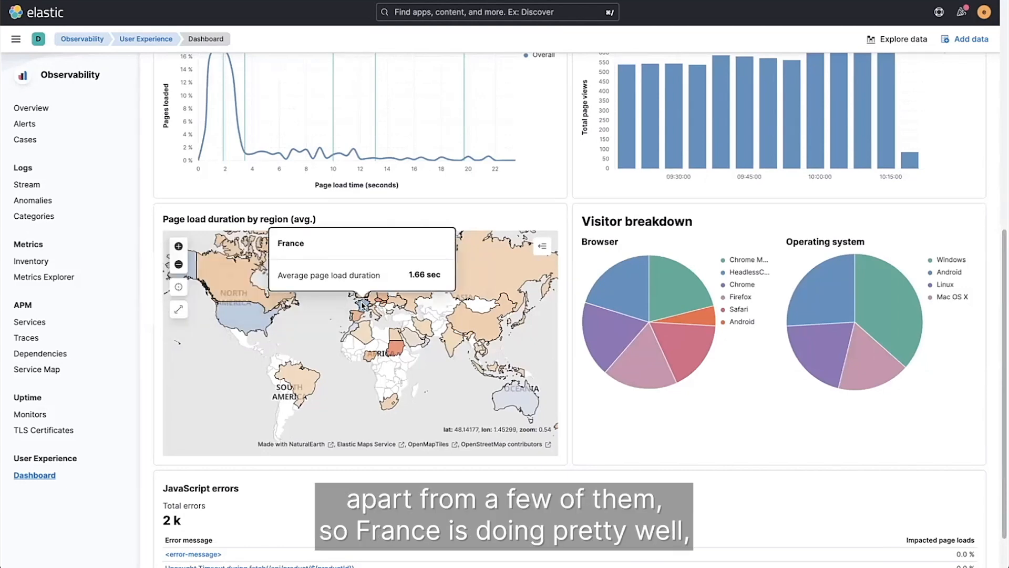
{"action": "left_click_drag", "start_coordinate": [360, 303], "coordinate": [235, 331]}
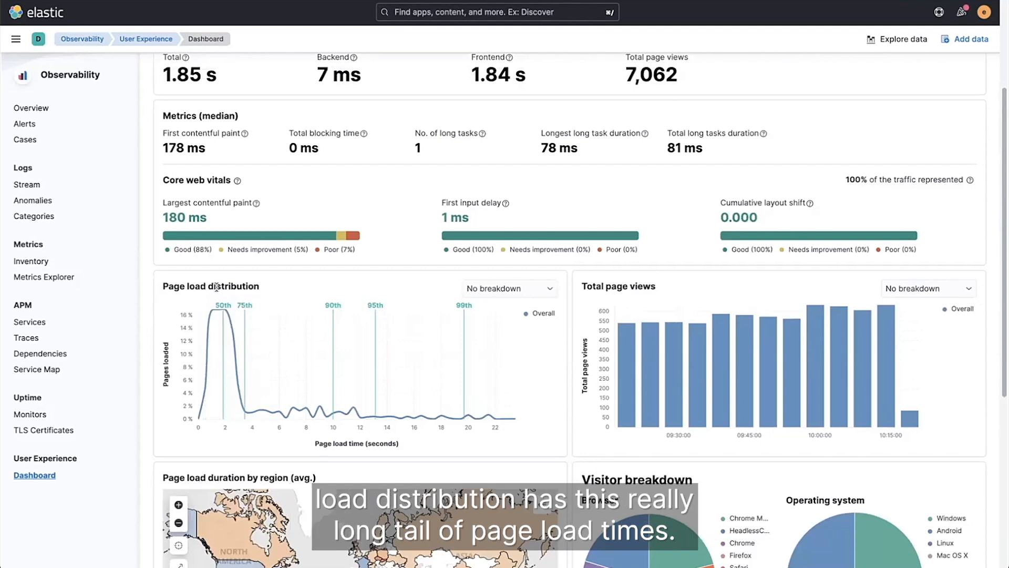
{"action": "mouse_move", "coordinate": [320, 405]}
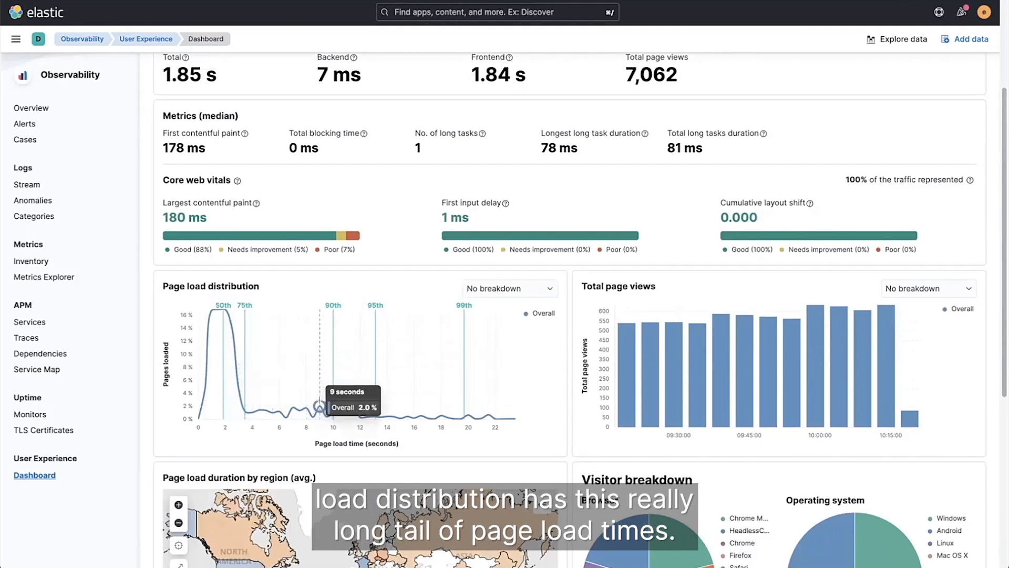
{"action": "mouse_move", "coordinate": [269, 384]}
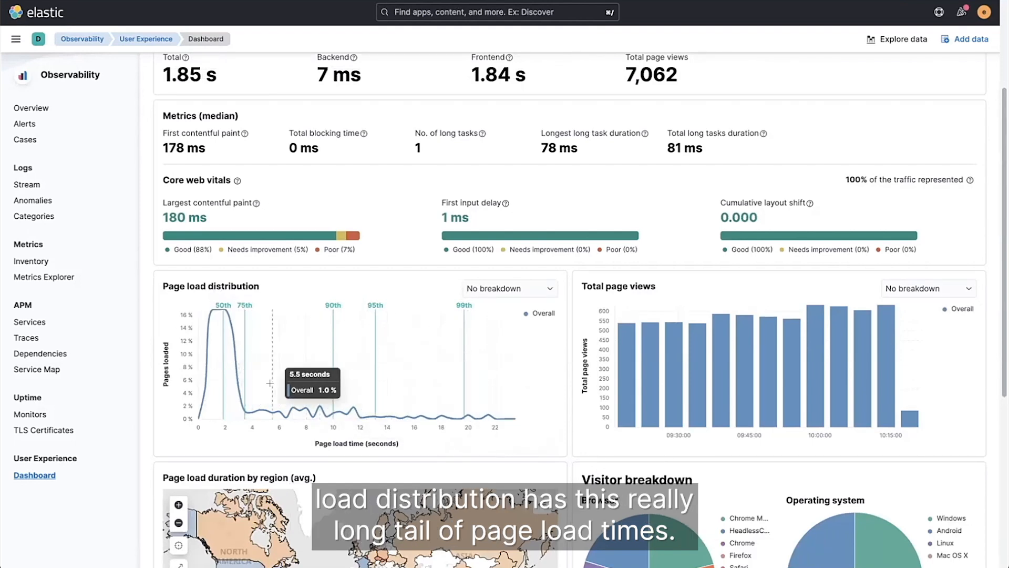
{"action": "mouse_move", "coordinate": [452, 355]}
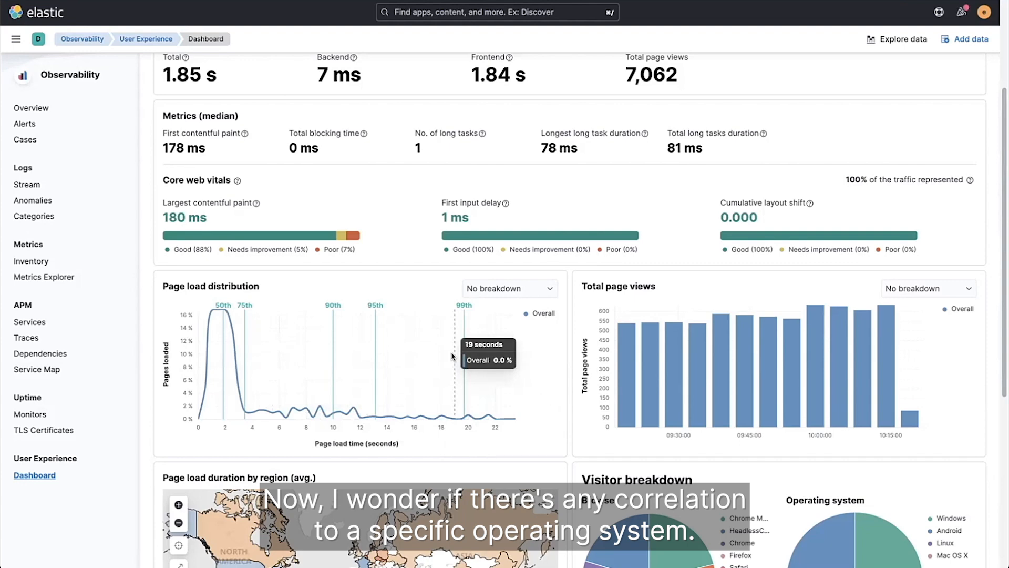
{"action": "left_click", "coordinate": [509, 287]}
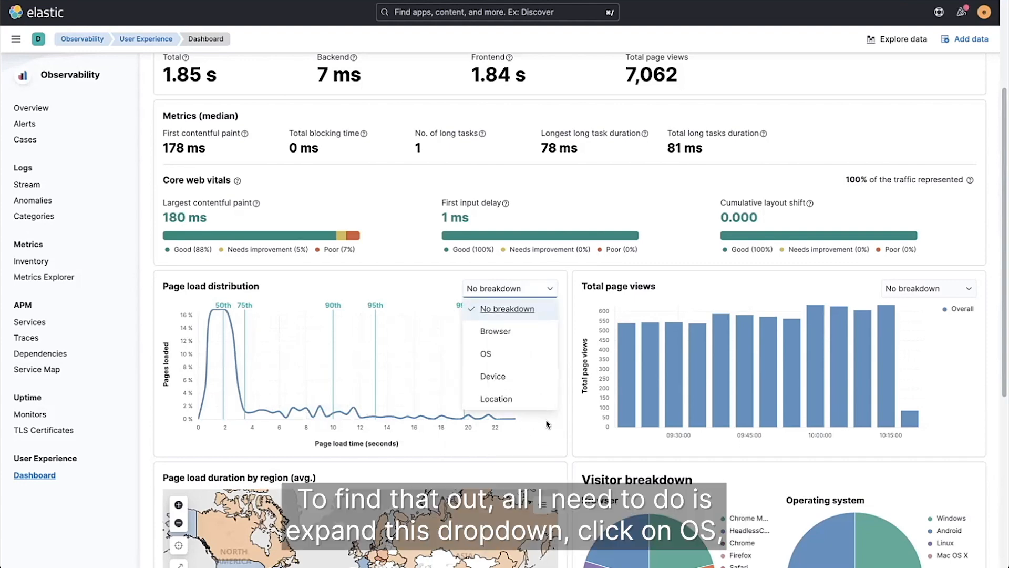
{"action": "mouse_move", "coordinate": [485, 353]}
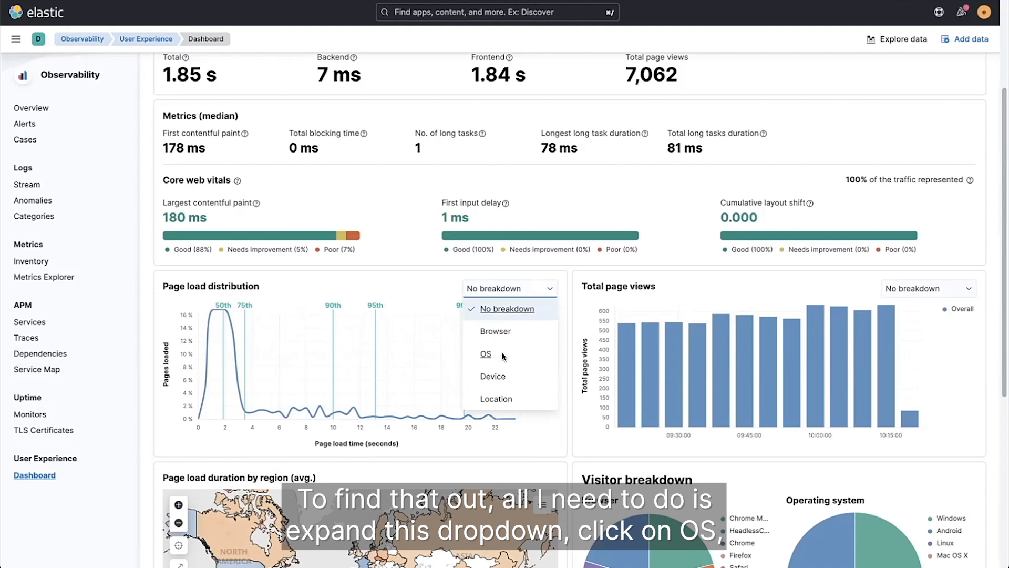
{"action": "left_click", "coordinate": [485, 354]}
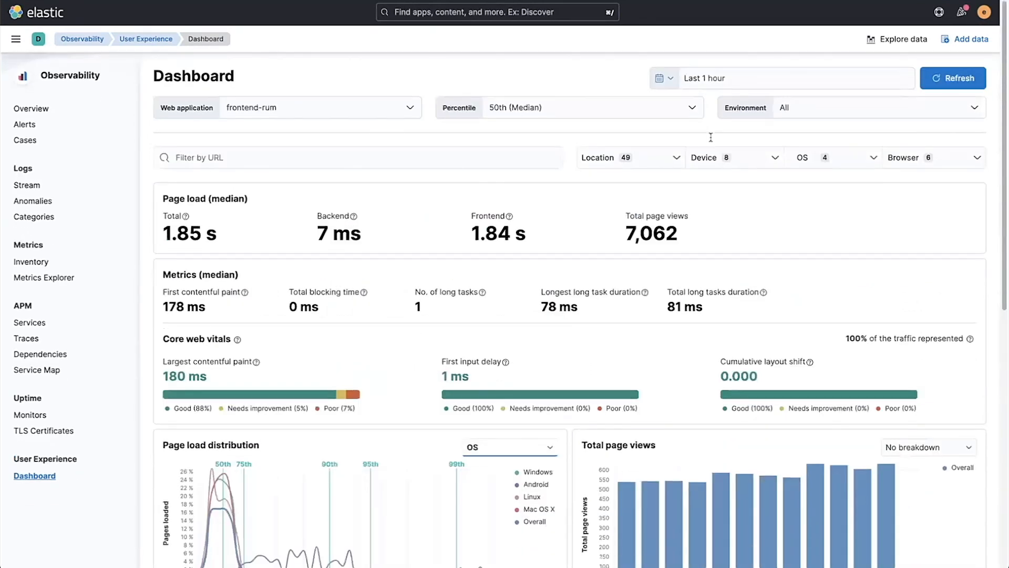
Open Explore data to chart frontend-rum page views per minute over time
{"action": "scroll", "scroll_direction": "down", "scroll_amount": 3}
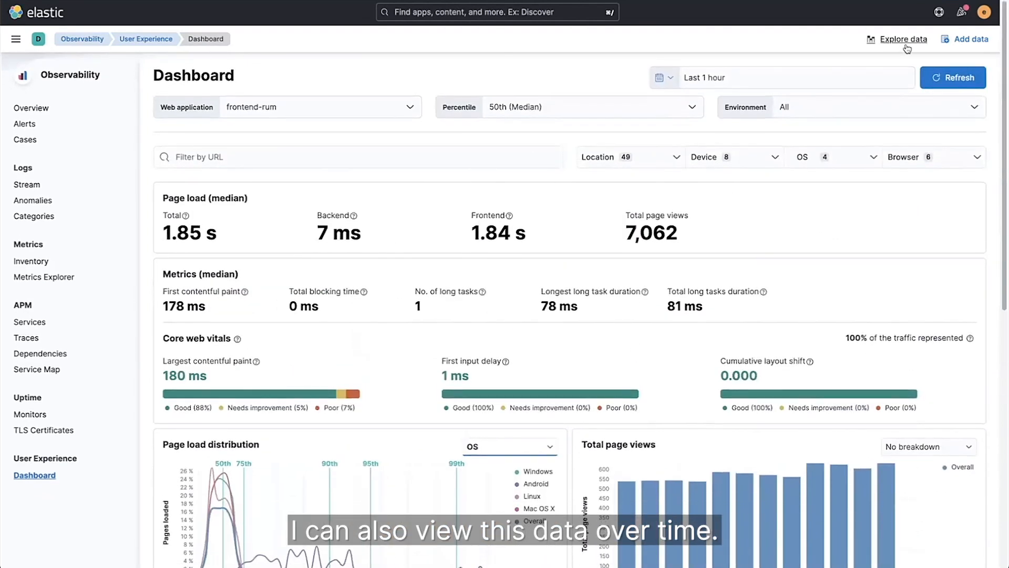
{"action": "mouse_move", "coordinate": [903, 40]}
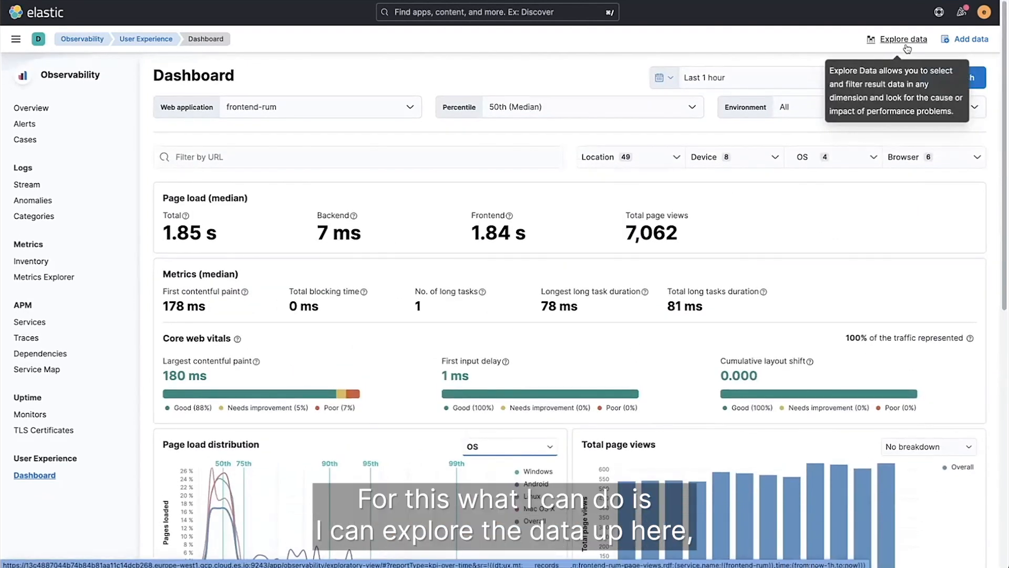
{"action": "left_click", "coordinate": [901, 39]}
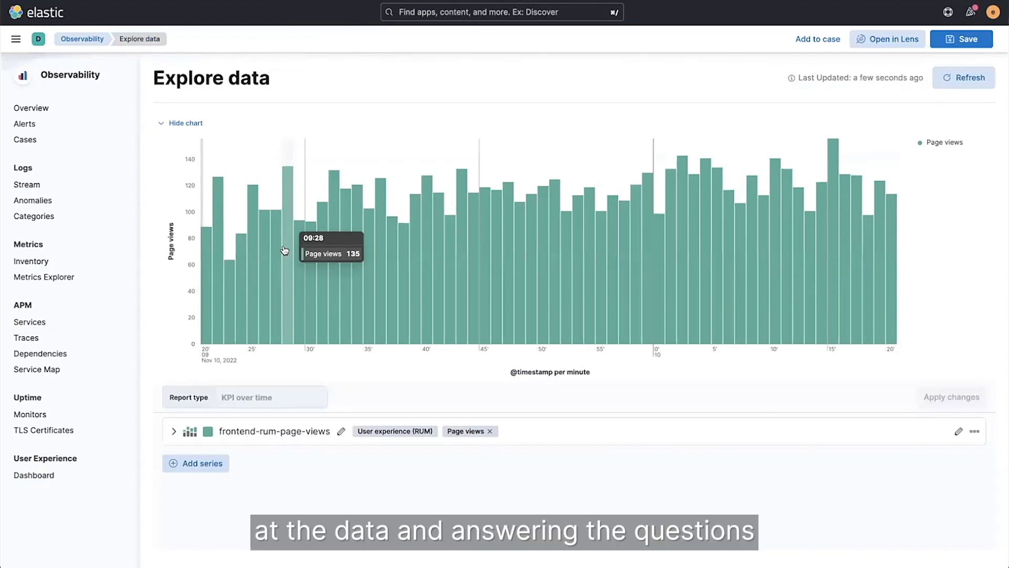
{"action": "mouse_move", "coordinate": [311, 422]}
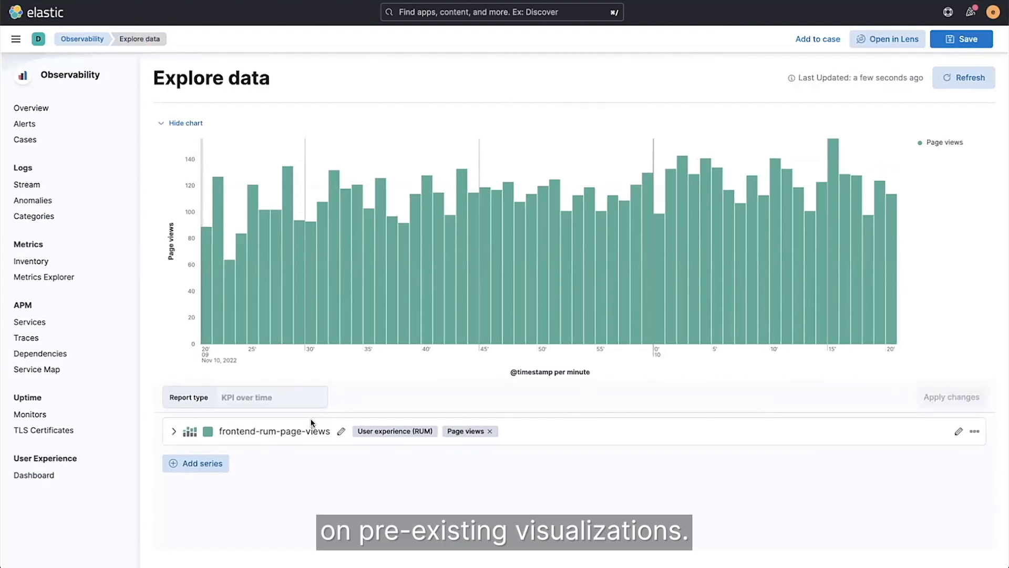
{"action": "mouse_move", "coordinate": [174, 431]}
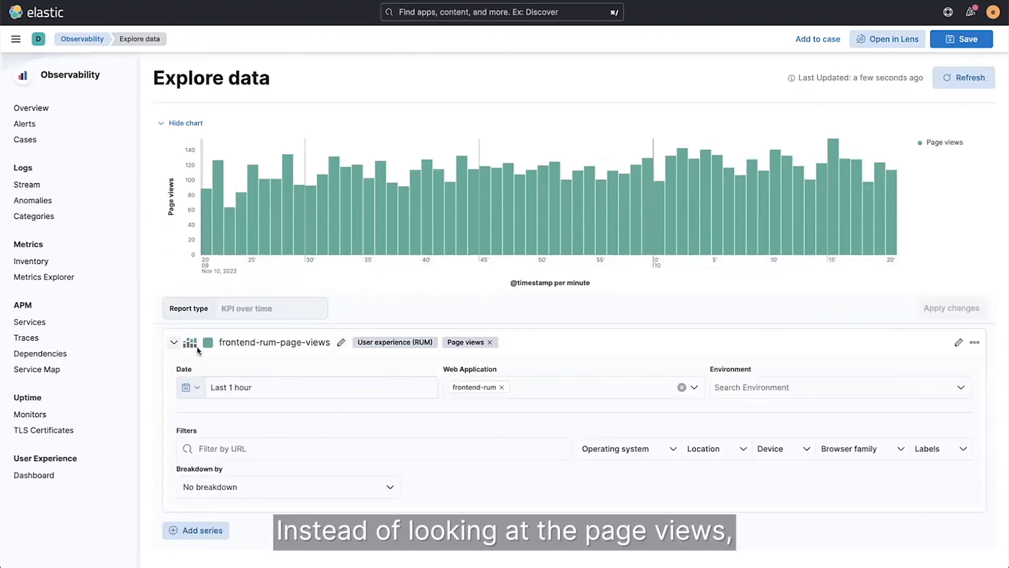
Replace Page views with Page load time and break the series down by Operating system
{"action": "left_click", "coordinate": [190, 341]}
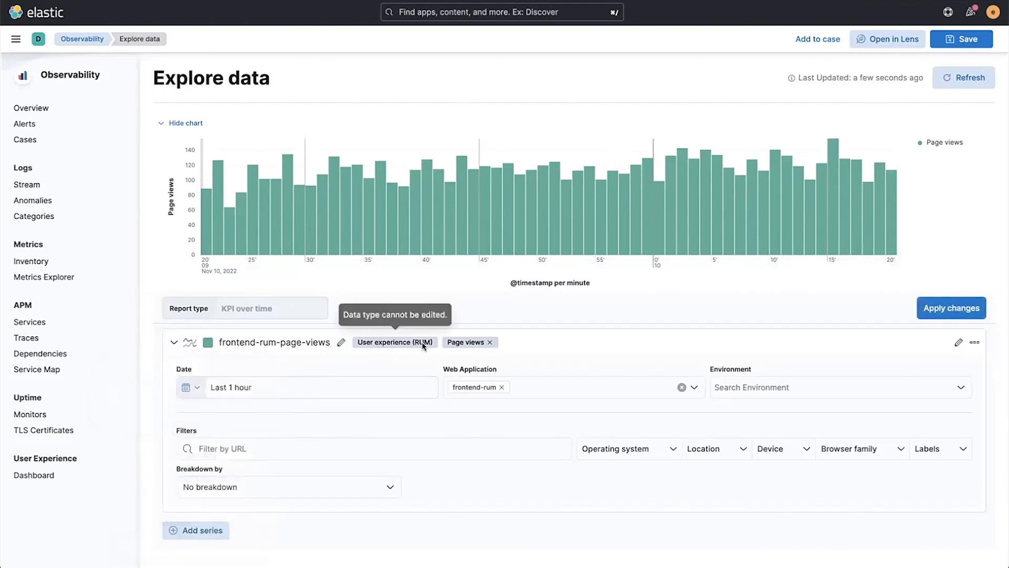
{"action": "left_click", "coordinate": [465, 342]}
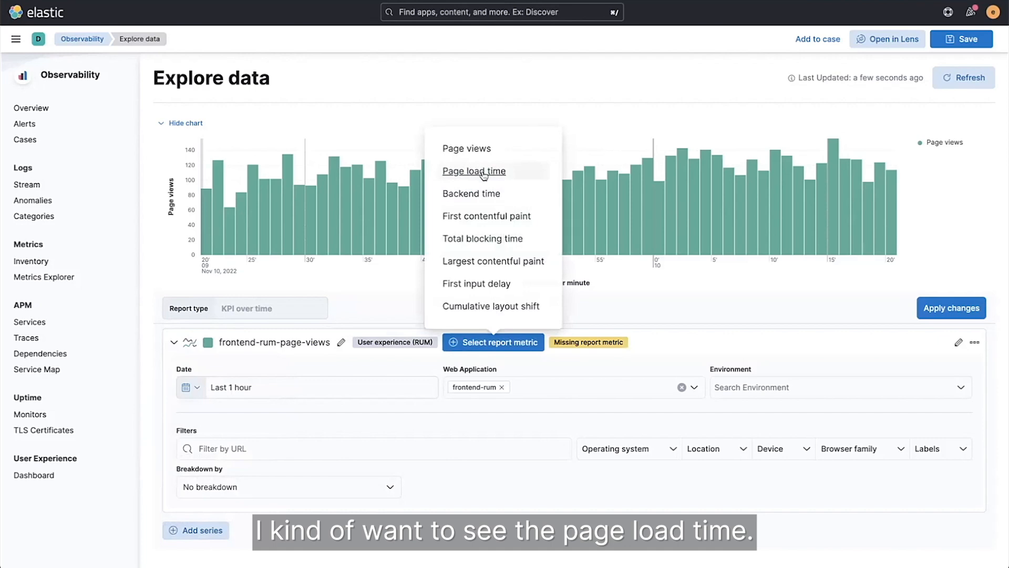
{"action": "left_click", "coordinate": [473, 171]}
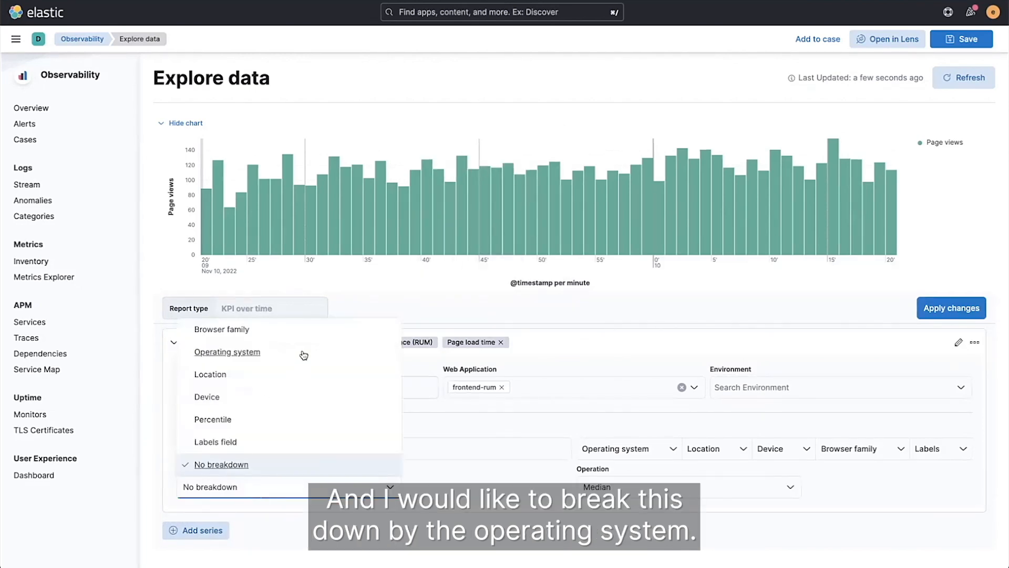
{"action": "left_click", "coordinate": [227, 352]}
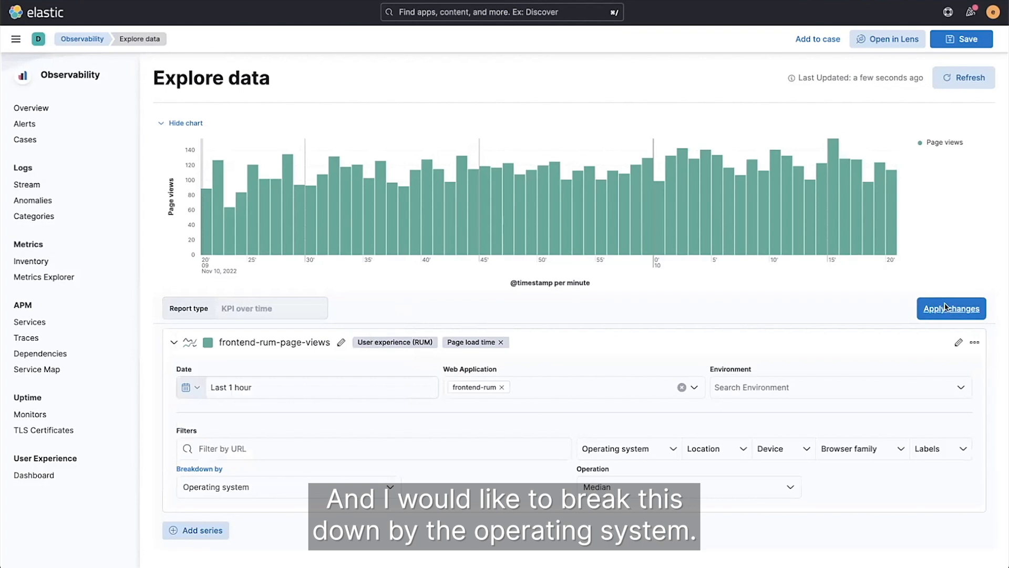
{"action": "left_click", "coordinate": [951, 307]}
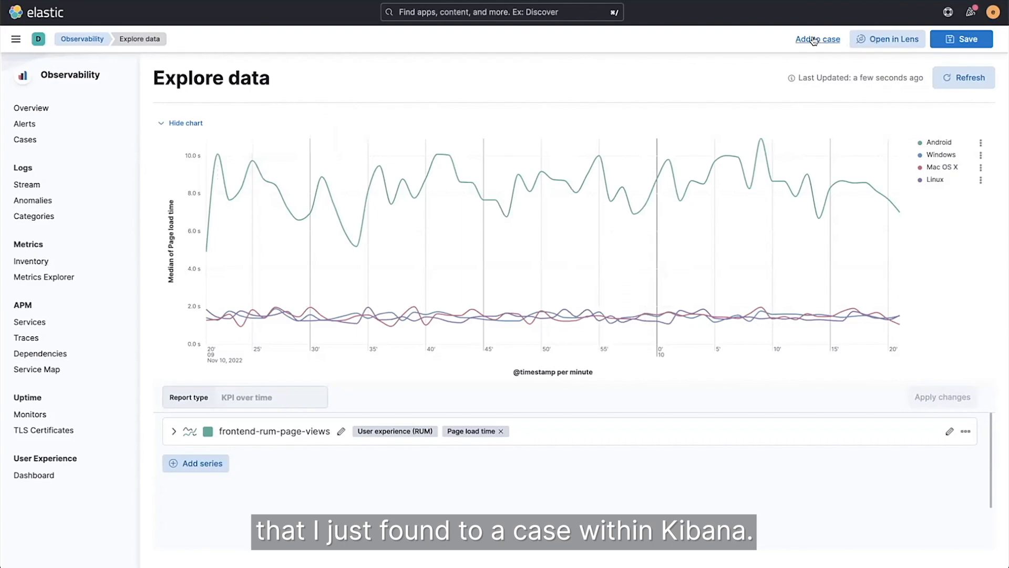
{"action": "mouse_move", "coordinate": [346, 243]}
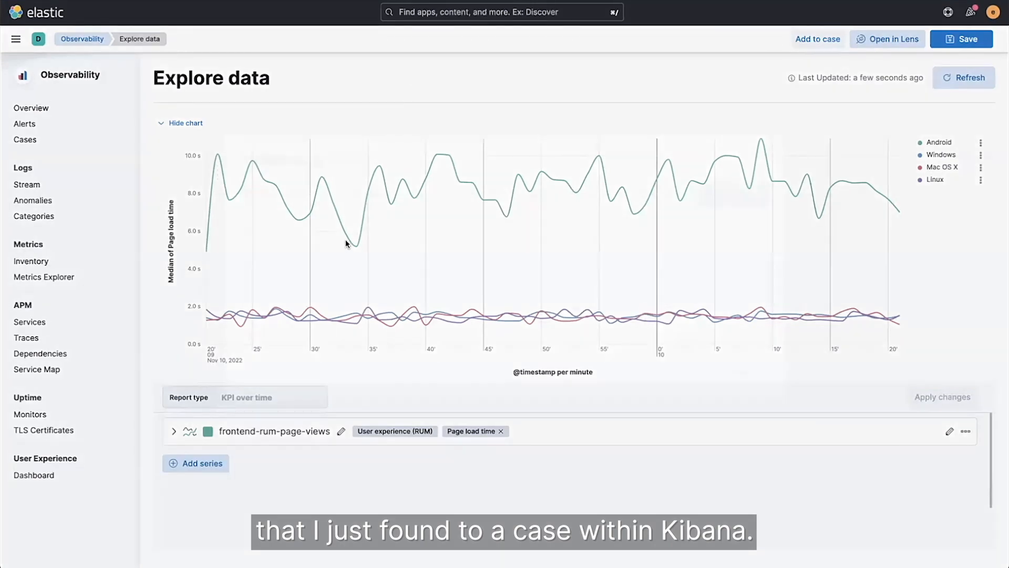
Attach the chart to the existing Android Investigation case and open that case
{"action": "left_click", "coordinate": [817, 39]}
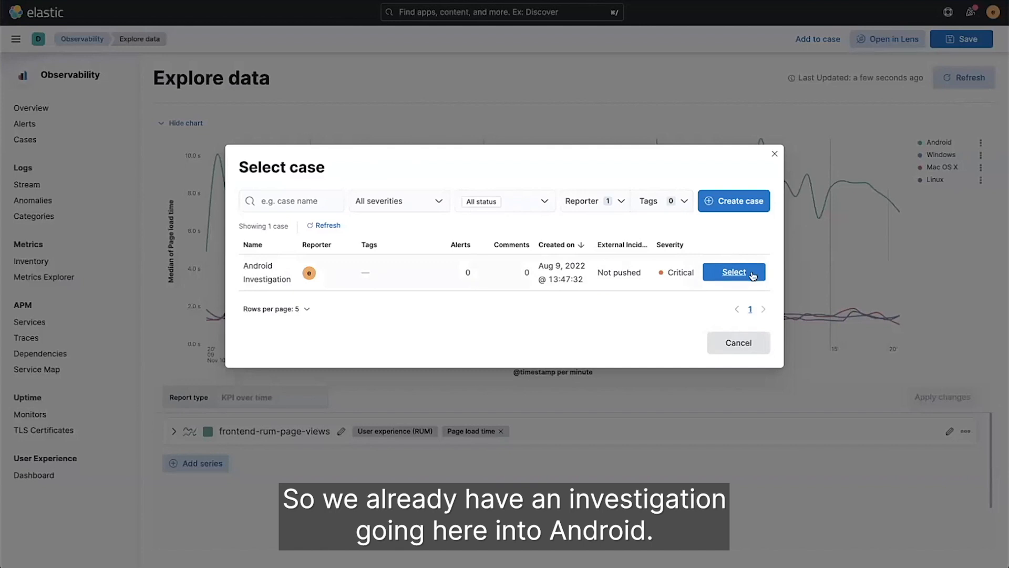
{"action": "left_click", "coordinate": [733, 272]}
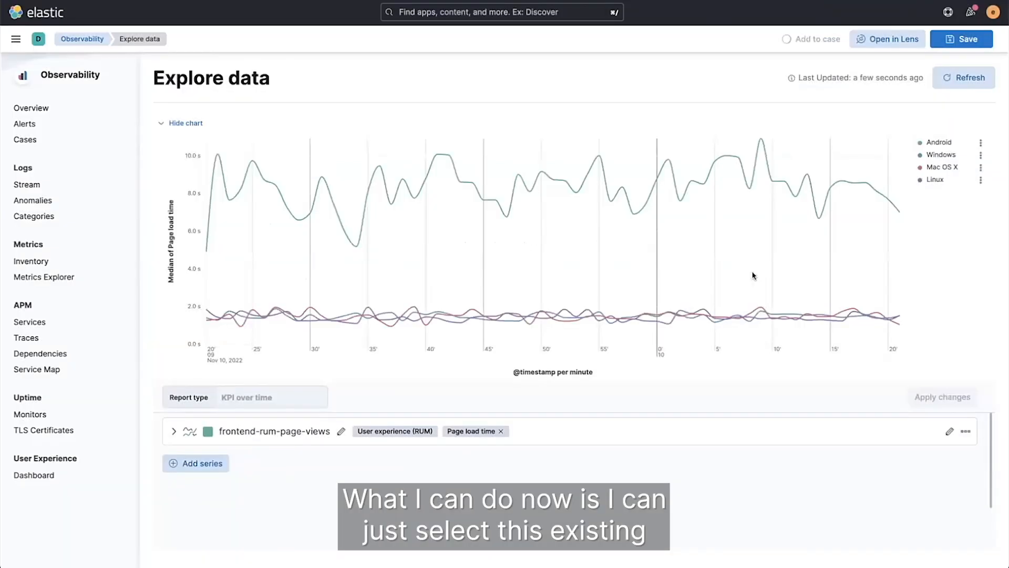
{"action": "left_click", "coordinate": [816, 39]}
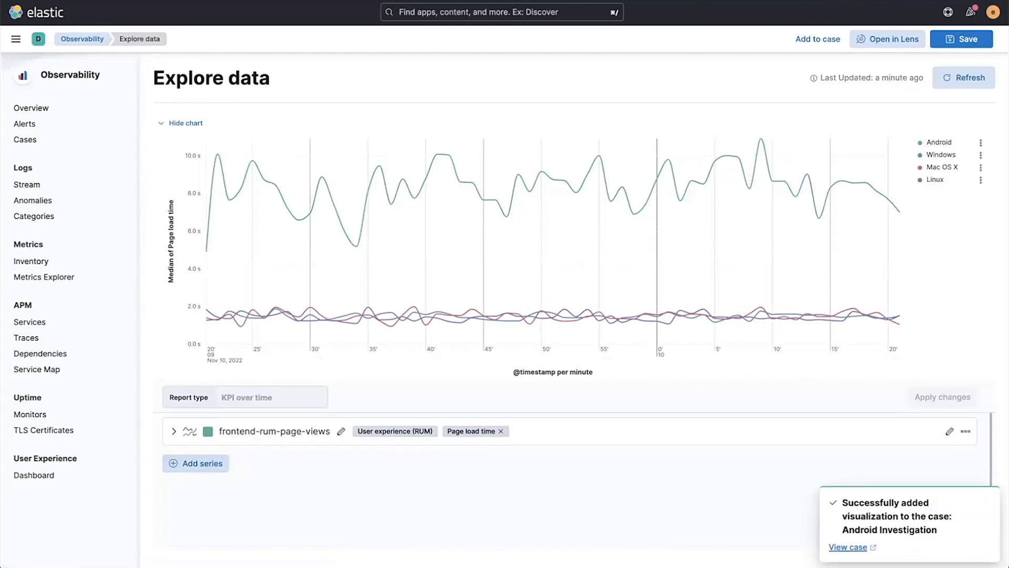
{"action": "left_click", "coordinate": [848, 547]}
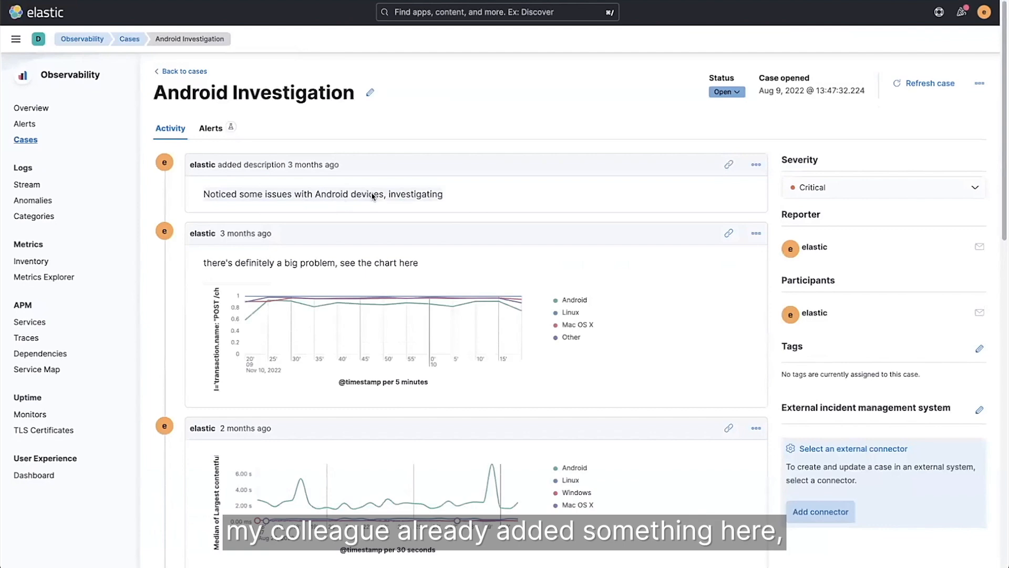
{"action": "mouse_move", "coordinate": [694, 390]}
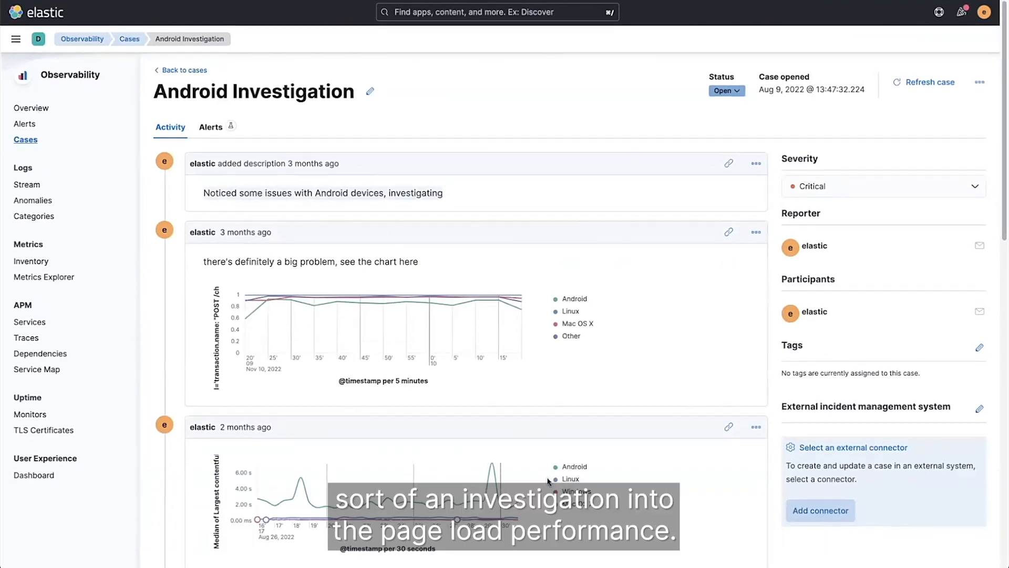
Scroll the Android Investigation case activity down to the newly attached page load chart
{"action": "scroll", "scroll_direction": "down", "scroll_amount": 3}
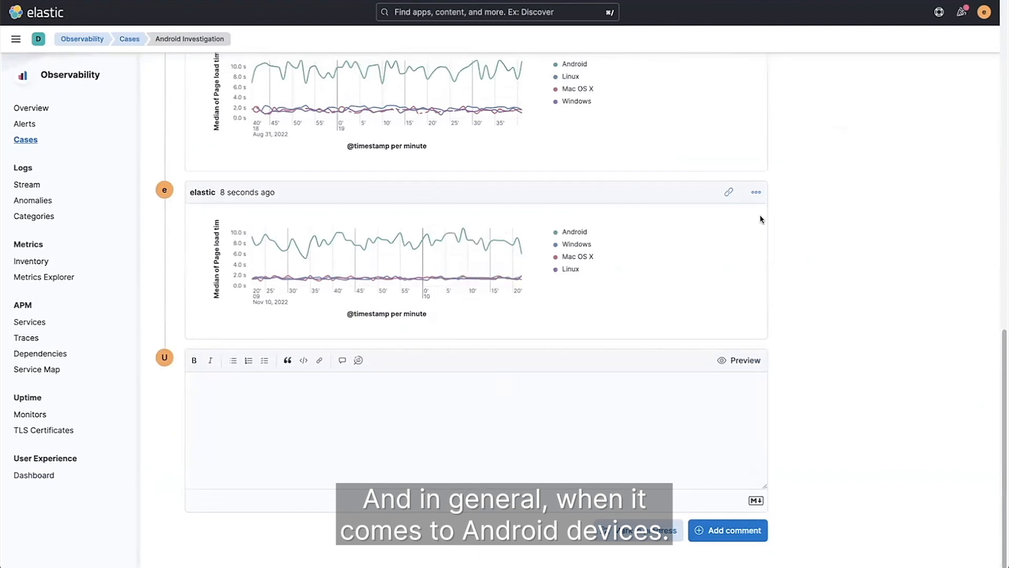